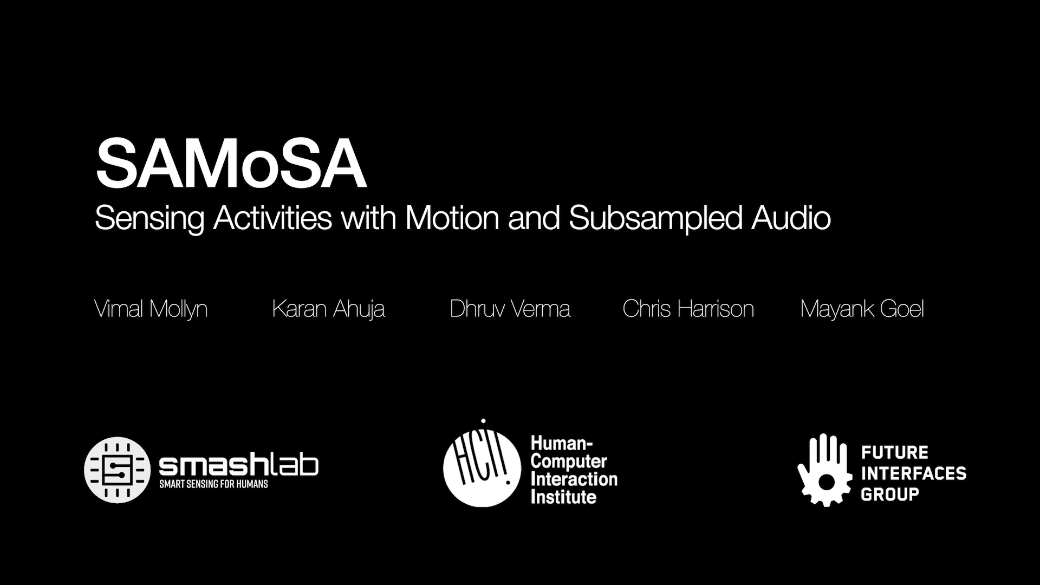
key(right)
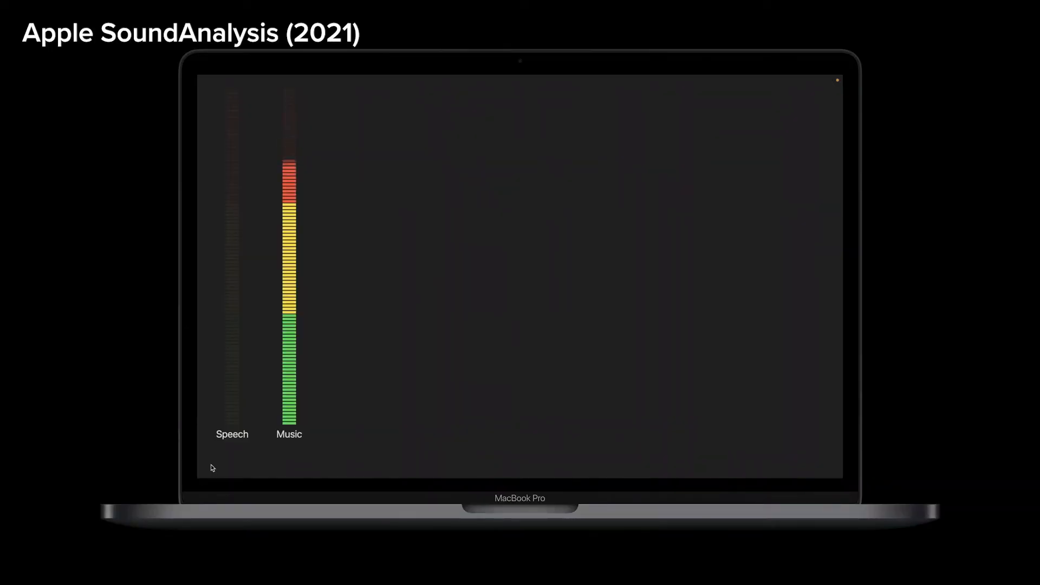